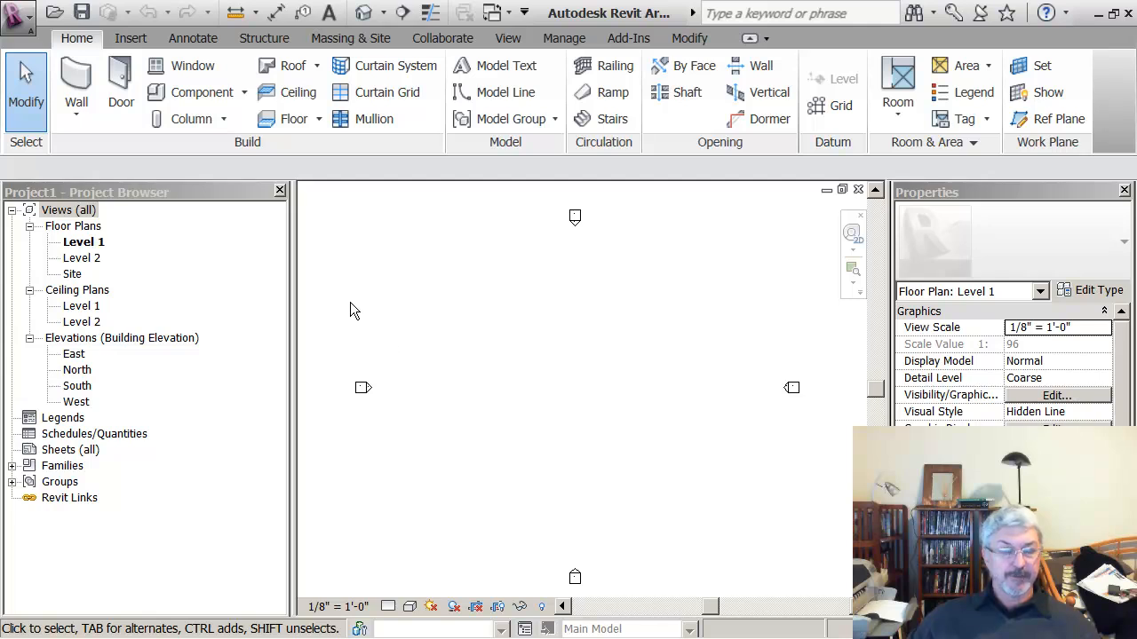
{"action": "mouse_move", "coordinate": [76, 80]}
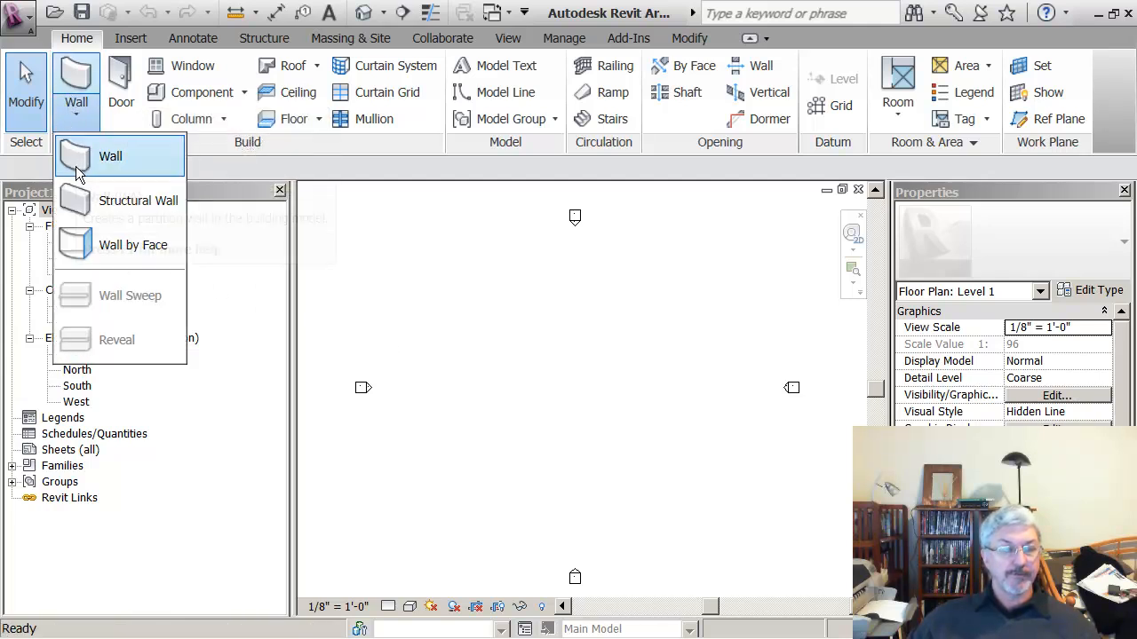
{"action": "mouse_move", "coordinate": [87, 178]}
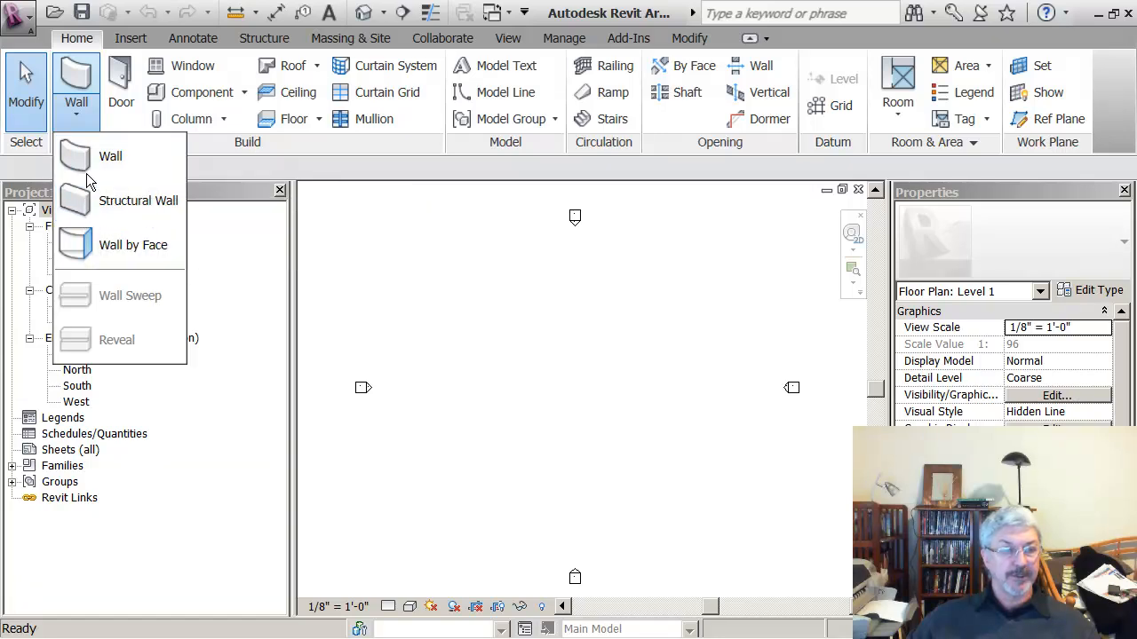
{"action": "mouse_move", "coordinate": [110, 156]}
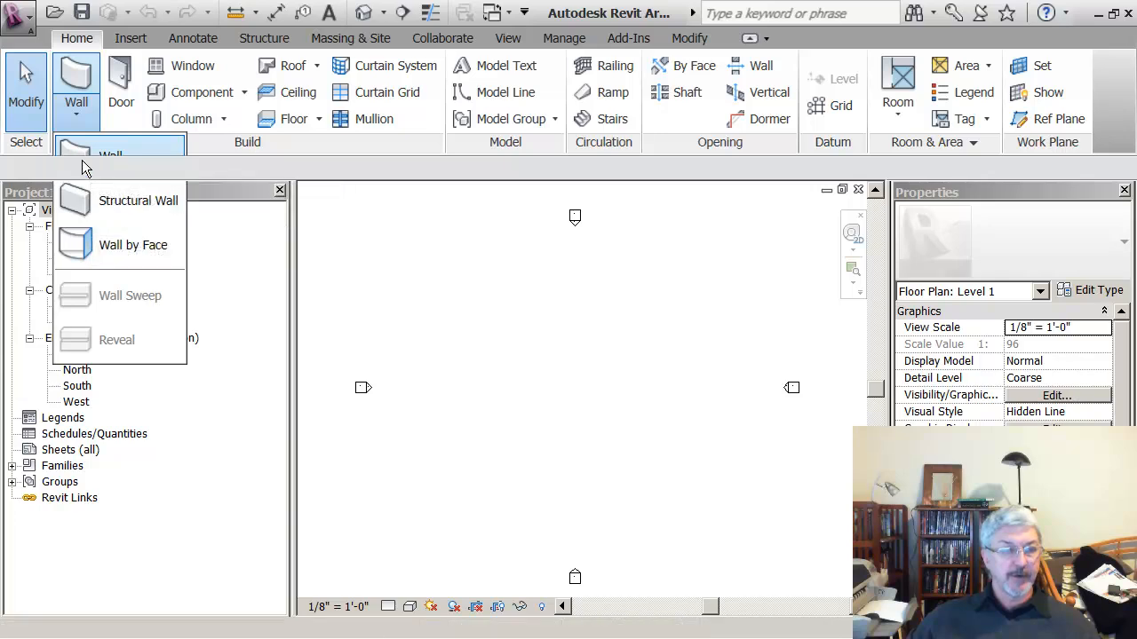
Step: Start a wall with the Curtain Wall: Storefront type and draw it straight across Level 1
{"action": "left_click", "coordinate": [76, 80]}
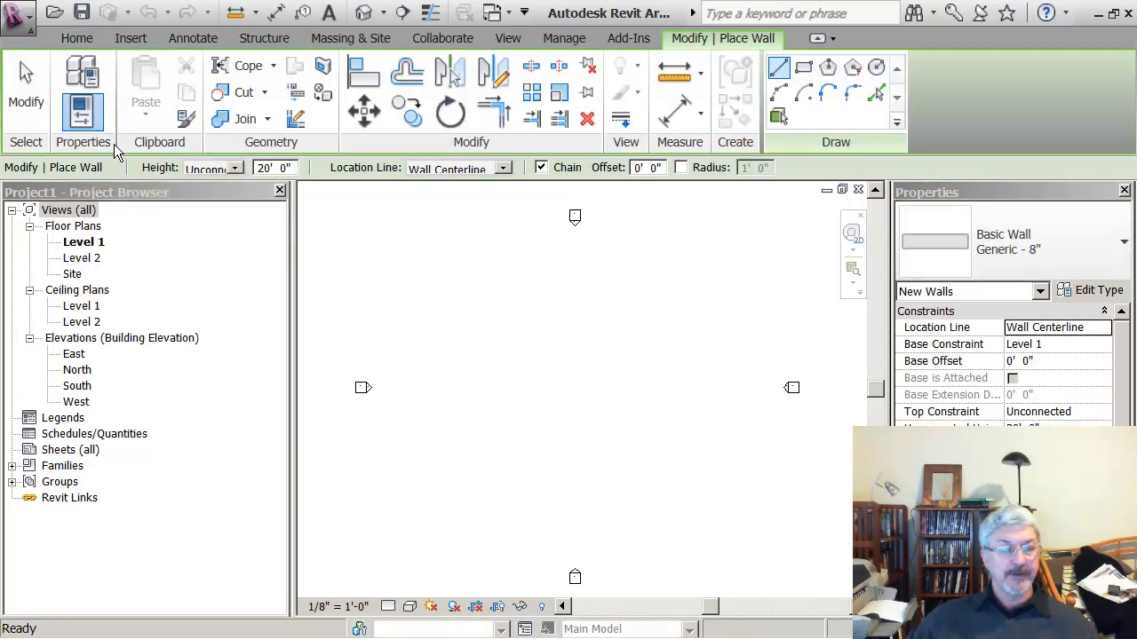
{"action": "mouse_move", "coordinate": [108, 140]}
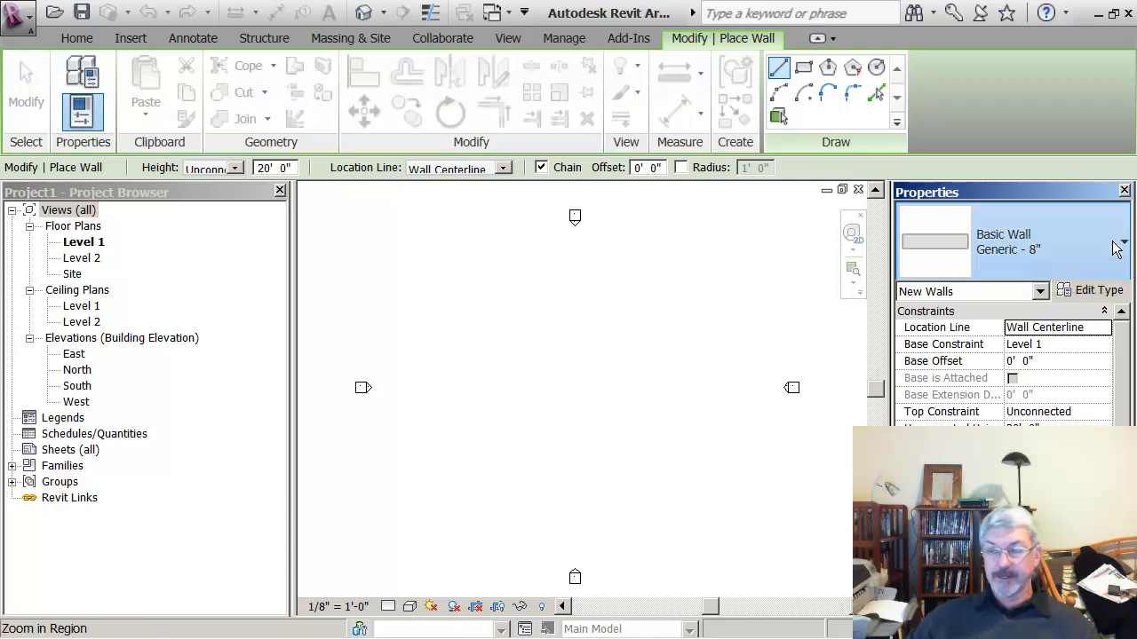
{"action": "left_click", "coordinate": [1120, 243]}
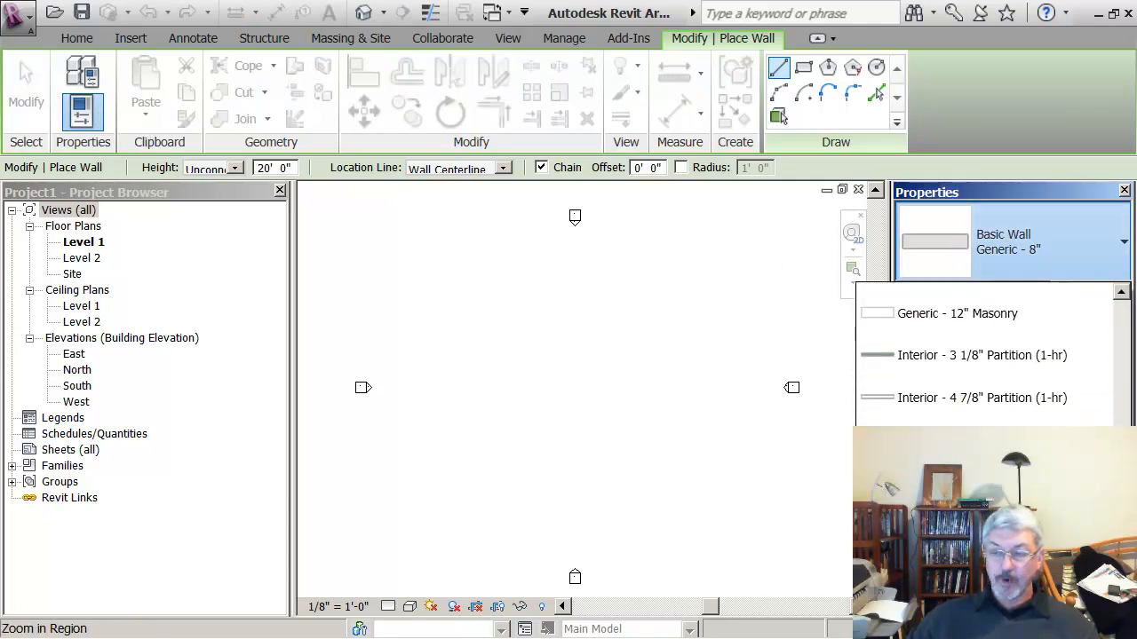
{"action": "scroll", "scroll_direction": "down", "scroll_amount": 3}
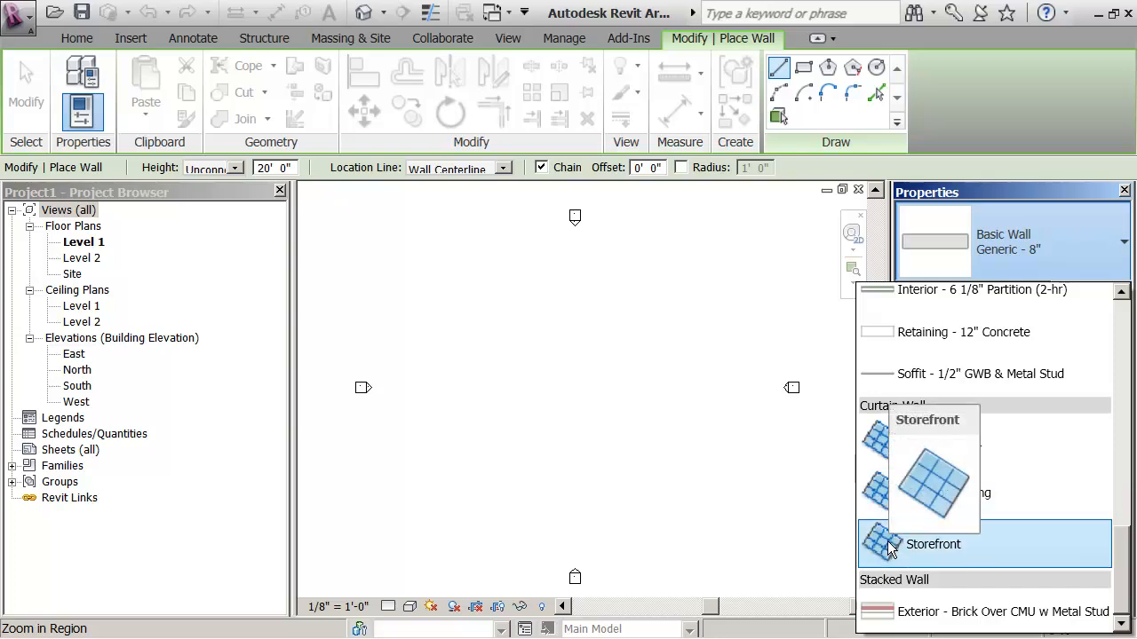
{"action": "left_click", "coordinate": [932, 544]}
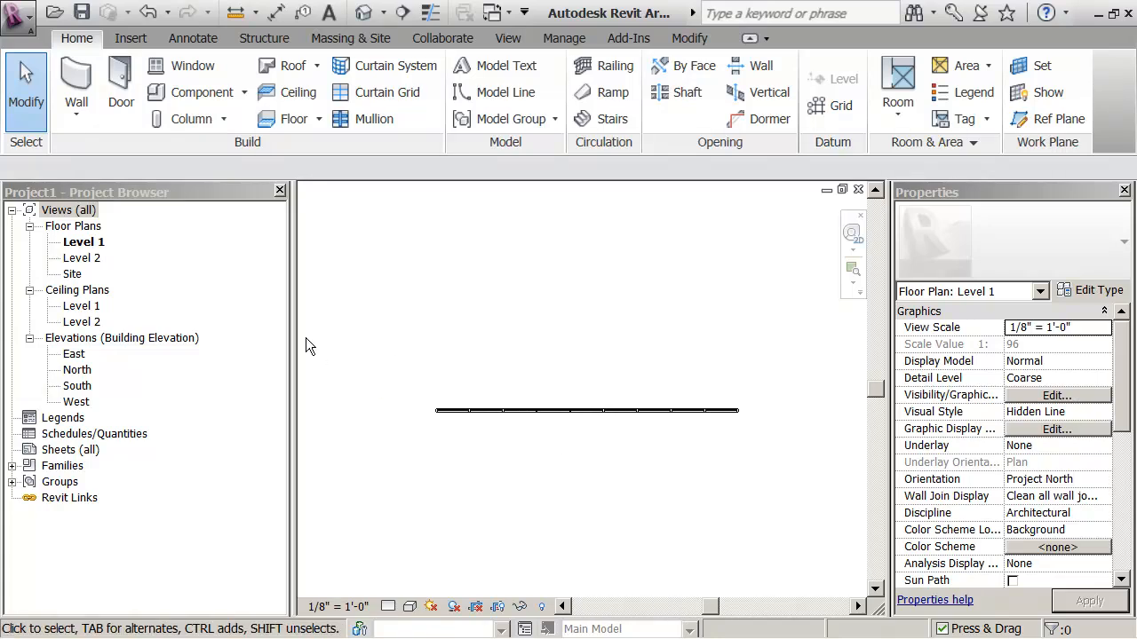
{"action": "mouse_move", "coordinate": [118, 312]}
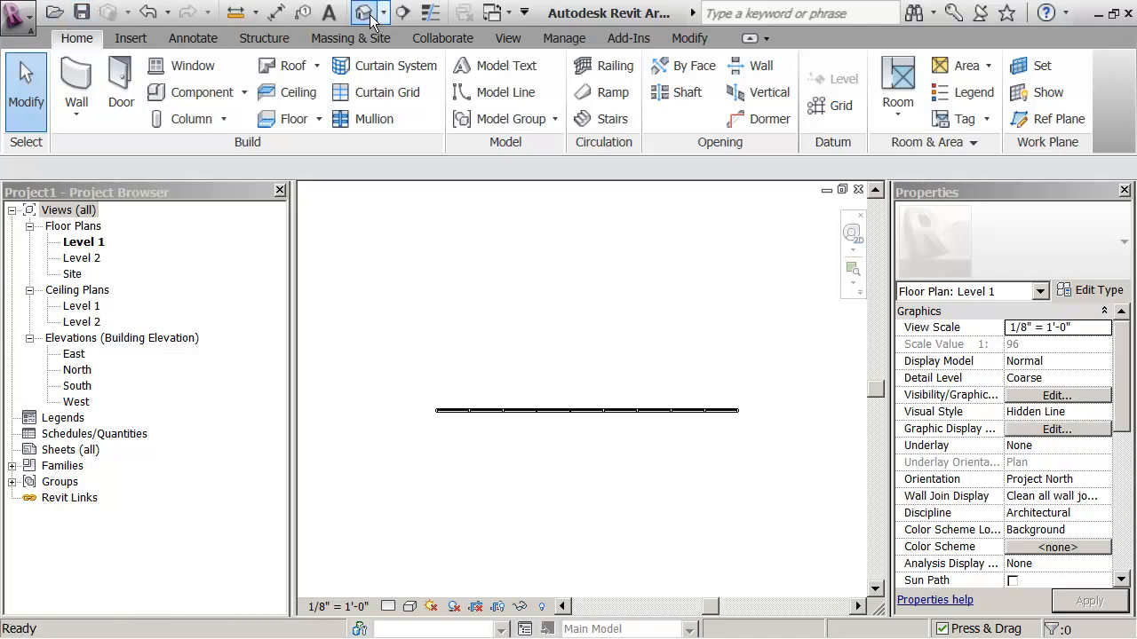
Step: In the default 3D view, select the Storefront wall and review its Level 1, 20-foot, 44-foot properties
{"action": "left_click", "coordinate": [363, 11]}
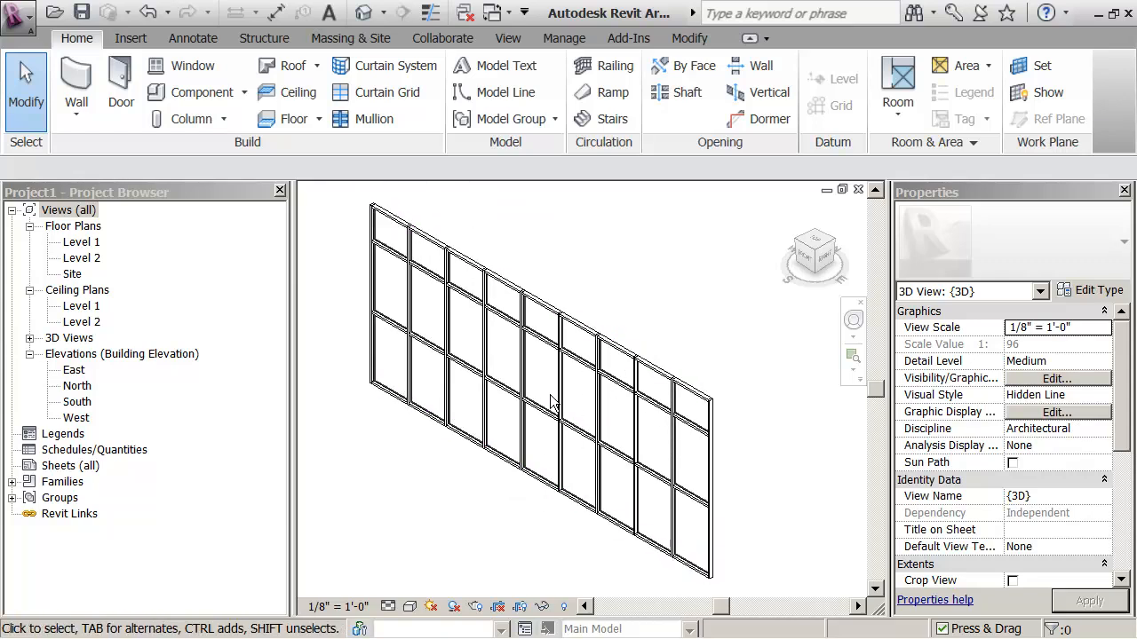
{"action": "left_click", "coordinate": [550, 404]}
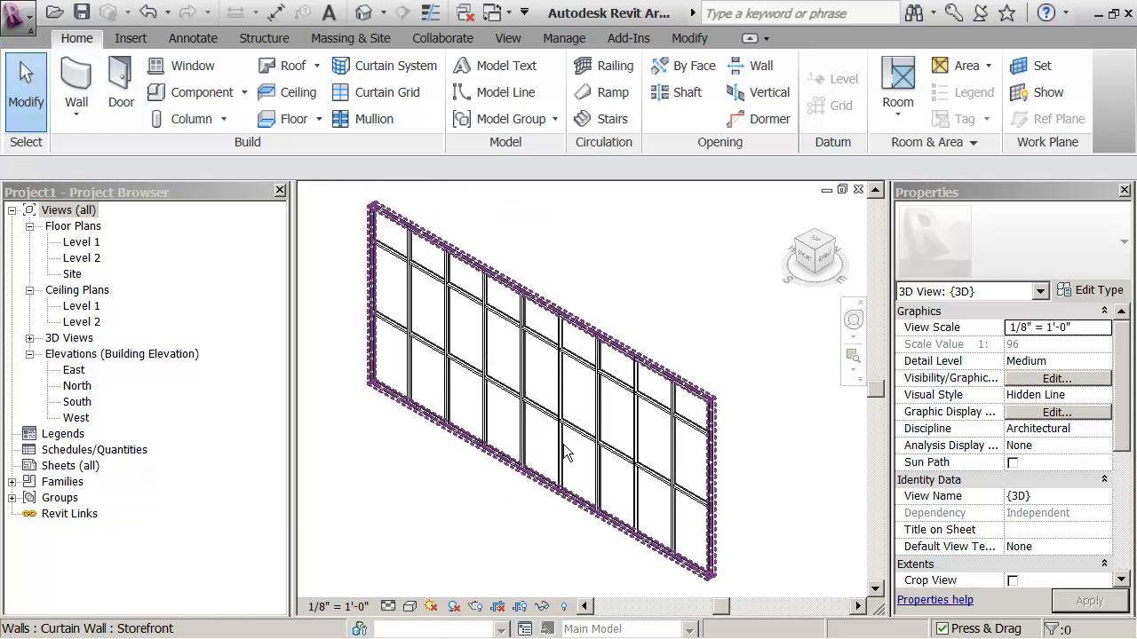
{"action": "mouse_move", "coordinate": [528, 422]}
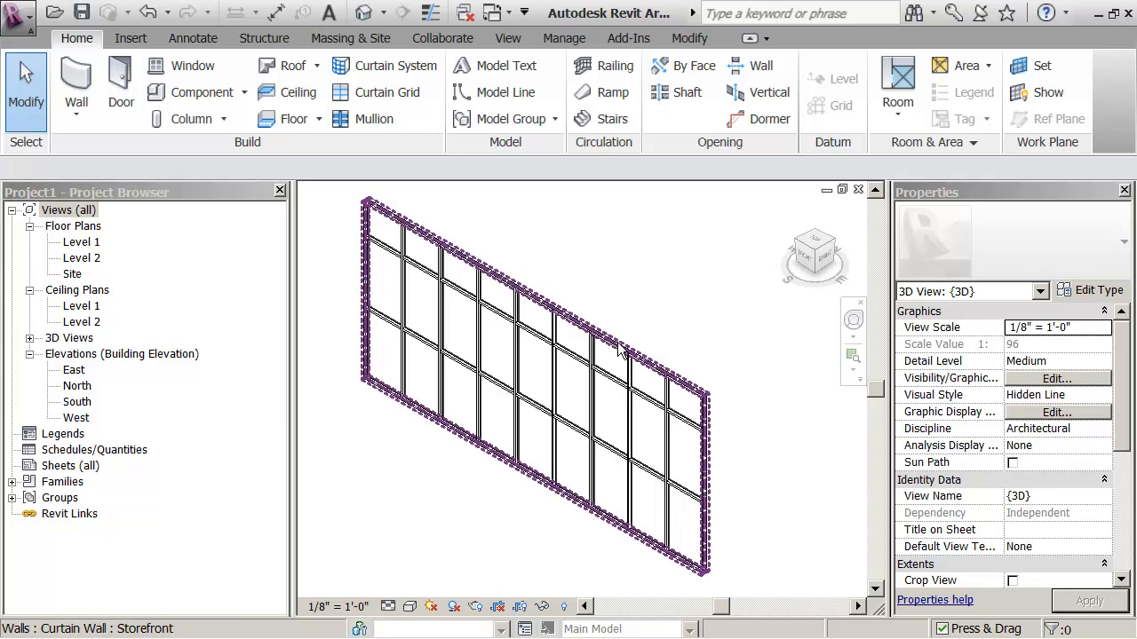
{"action": "left_click", "coordinate": [533, 356]}
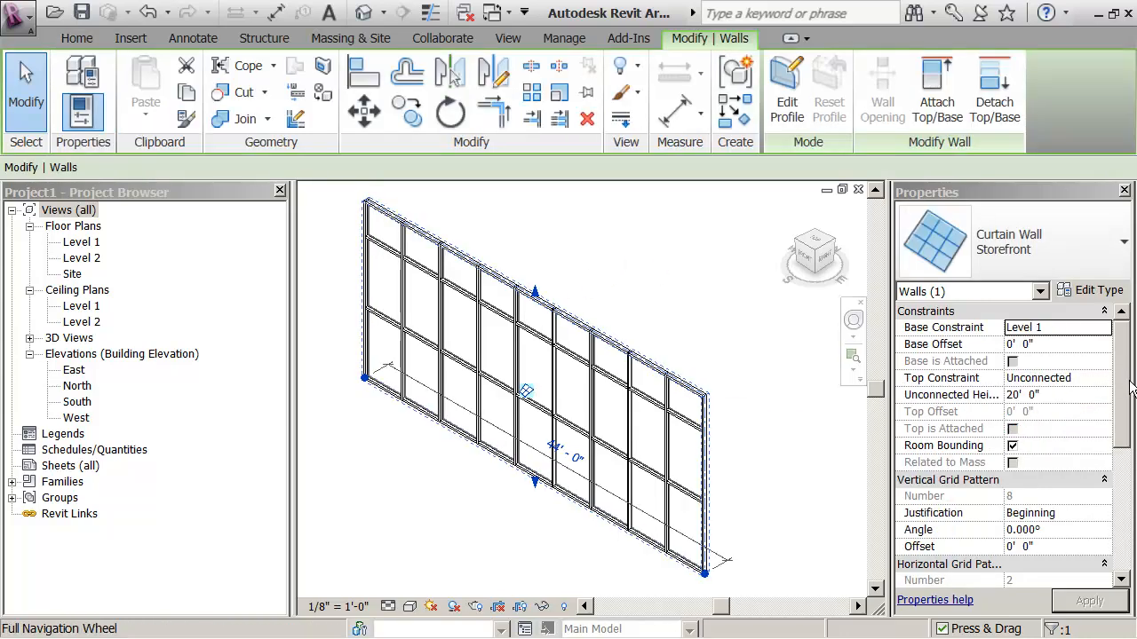
{"action": "scroll", "scroll_direction": "down", "scroll_amount": 3}
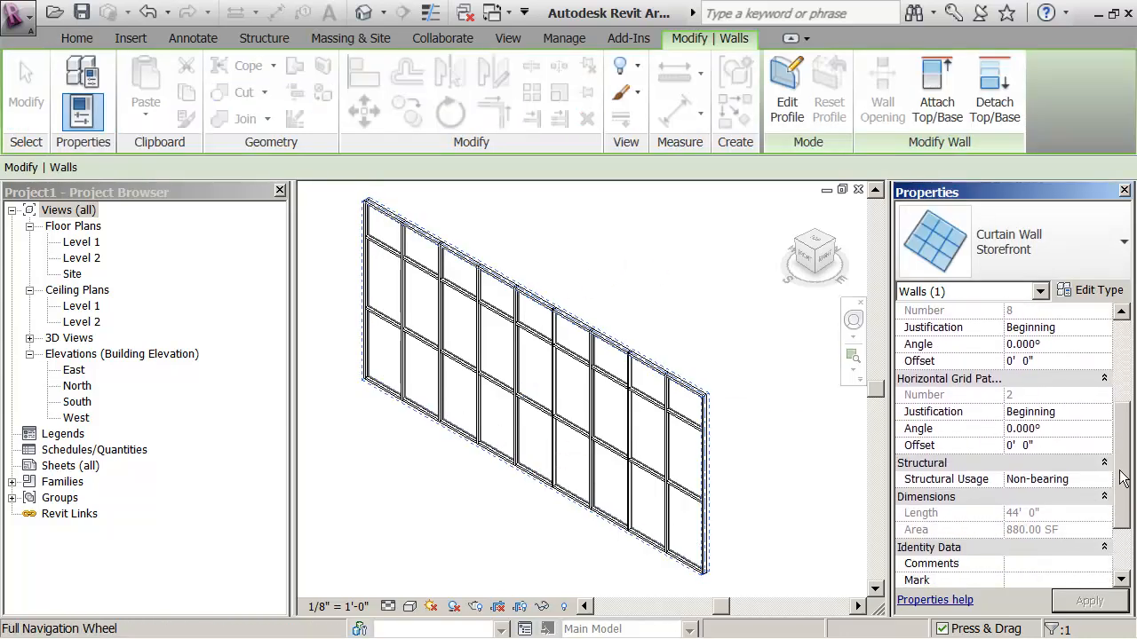
{"action": "scroll", "scroll_direction": "up", "scroll_amount": 3}
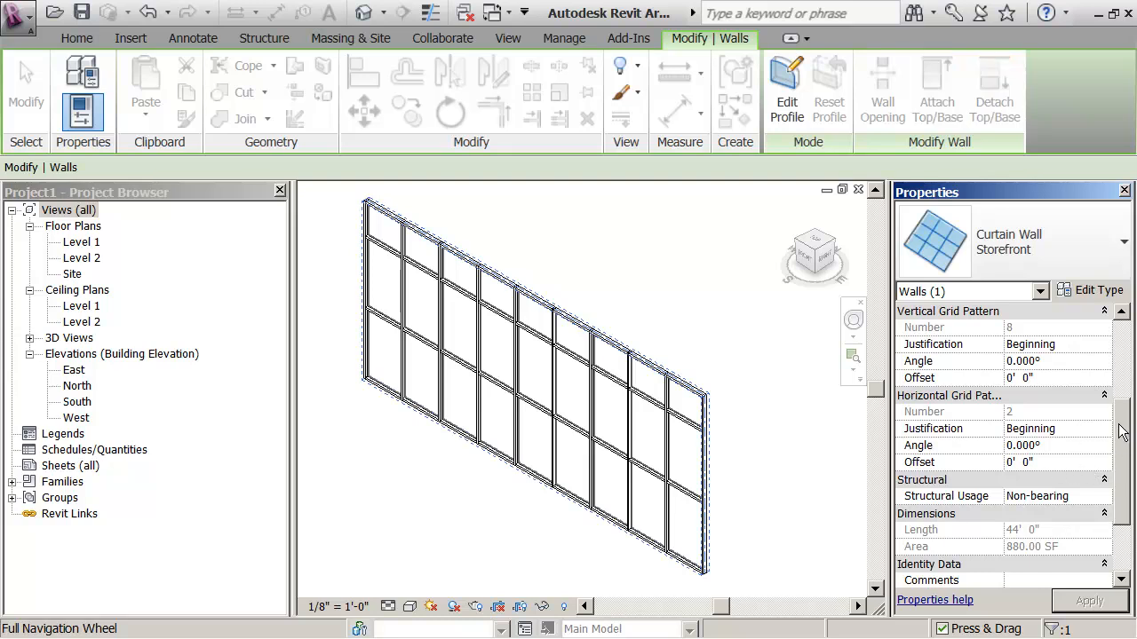
{"action": "scroll", "scroll_direction": "down", "scroll_amount": 3}
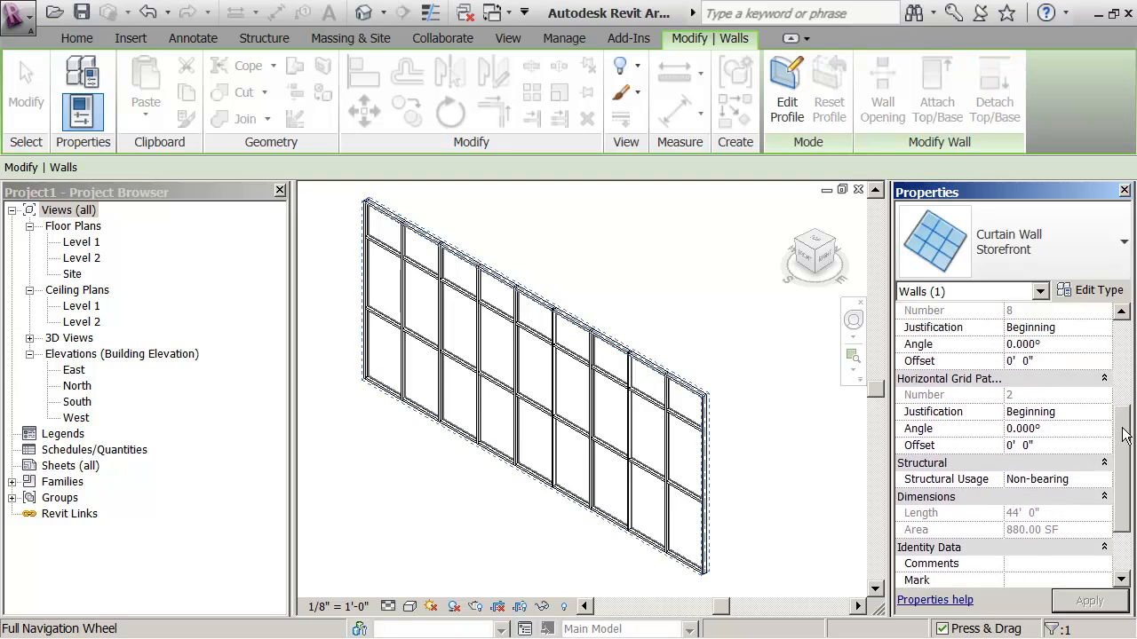
{"action": "scroll", "scroll_direction": "up", "scroll_amount": 3}
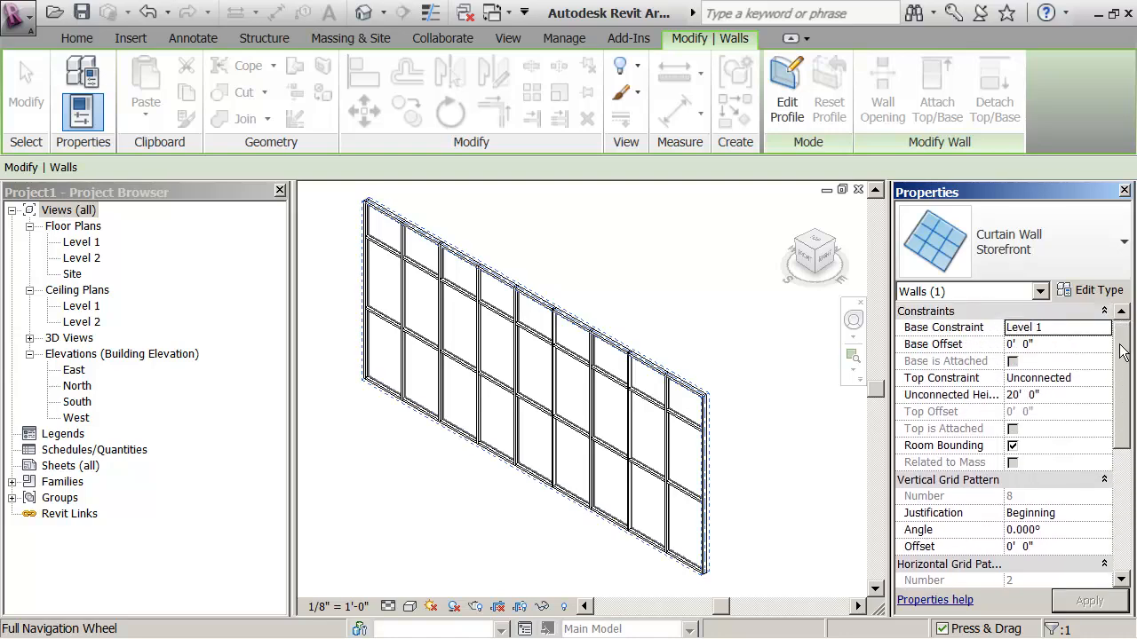
Step: Review Storefront type properties (5-foot vertical, 8-foot horizontal grid spacing) and accept with OK
{"action": "left_click", "coordinate": [1097, 290]}
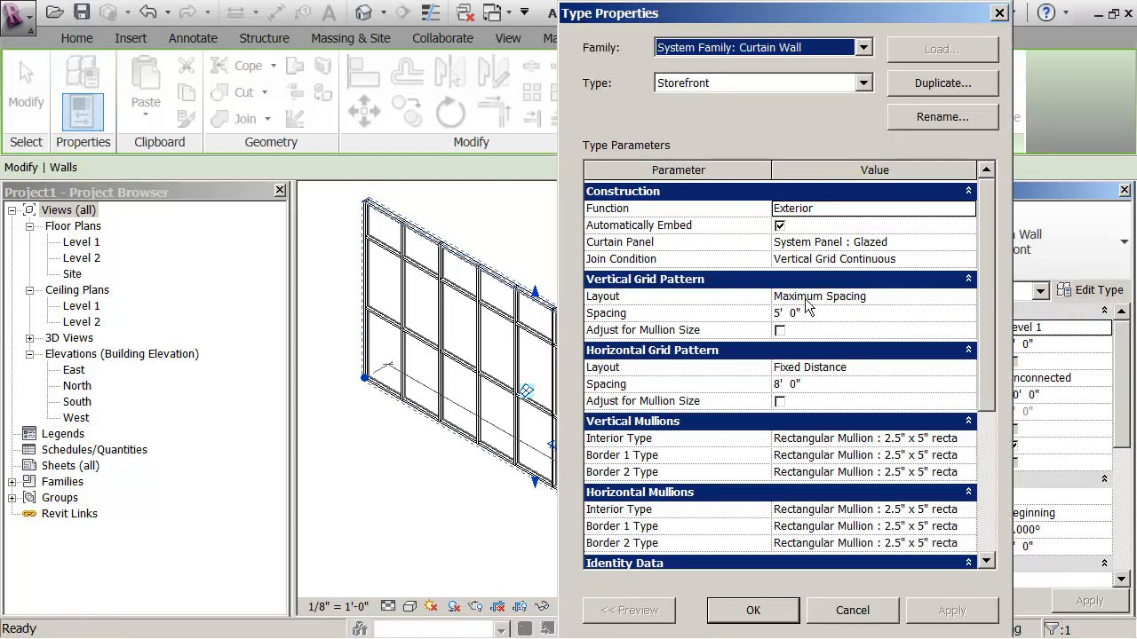
{"action": "mouse_move", "coordinate": [389, 283]}
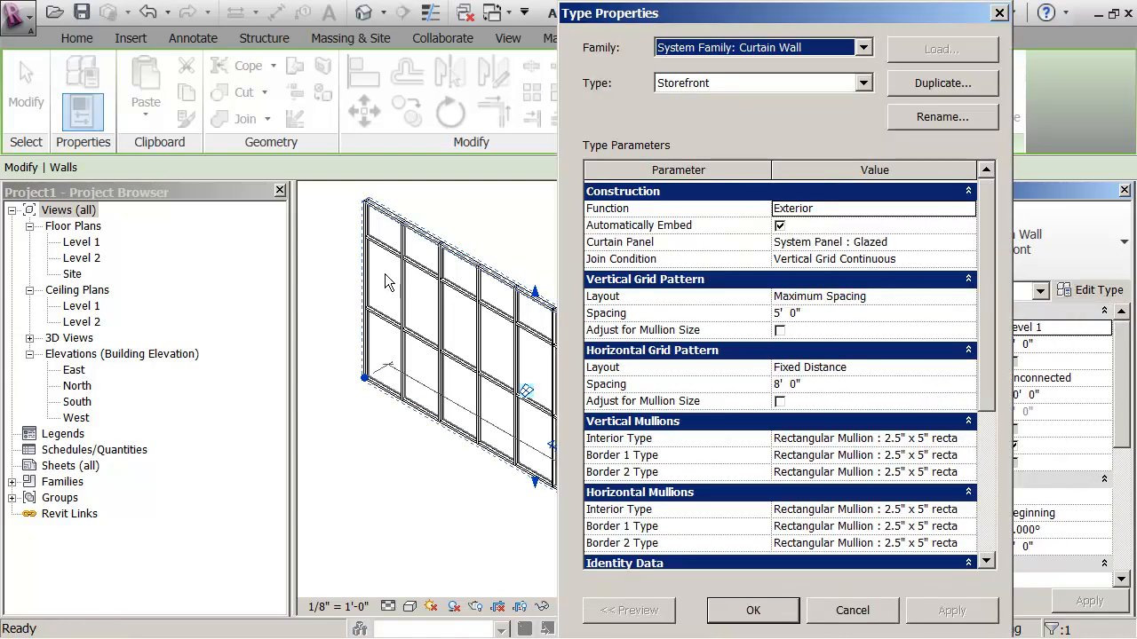
{"action": "mouse_move", "coordinate": [366, 324]}
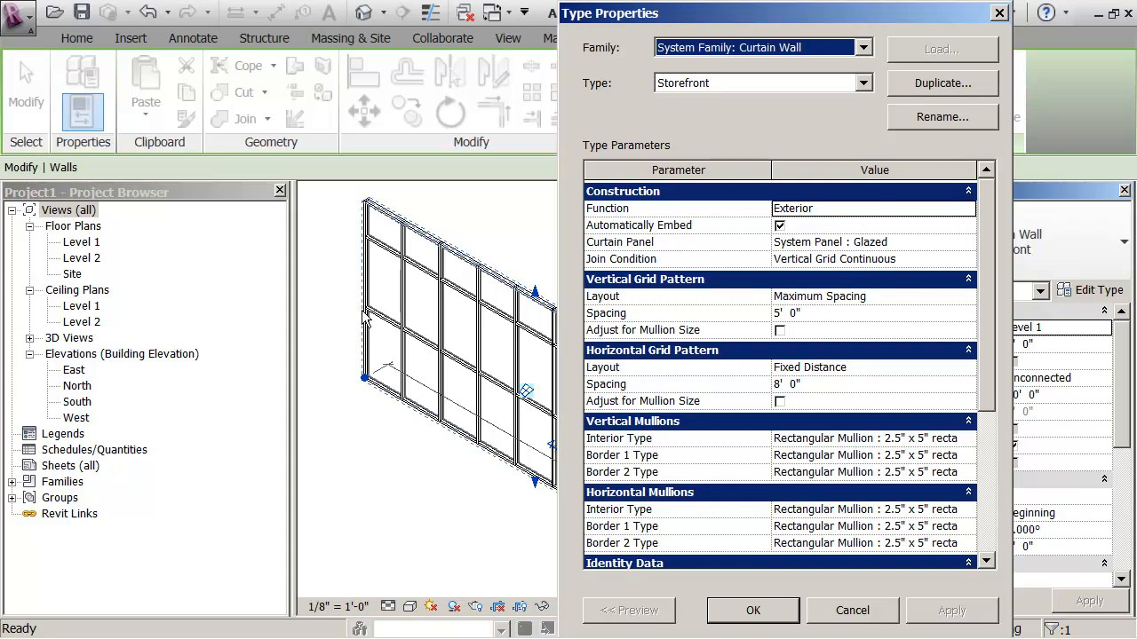
{"action": "mouse_move", "coordinate": [402, 263]}
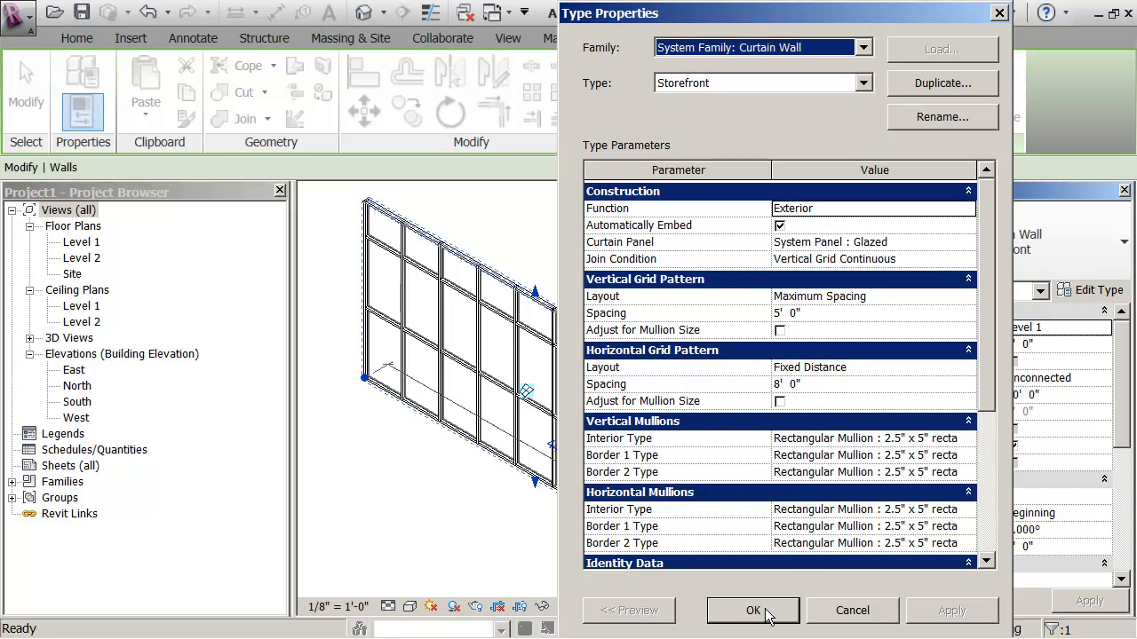
{"action": "mouse_move", "coordinate": [782, 607]}
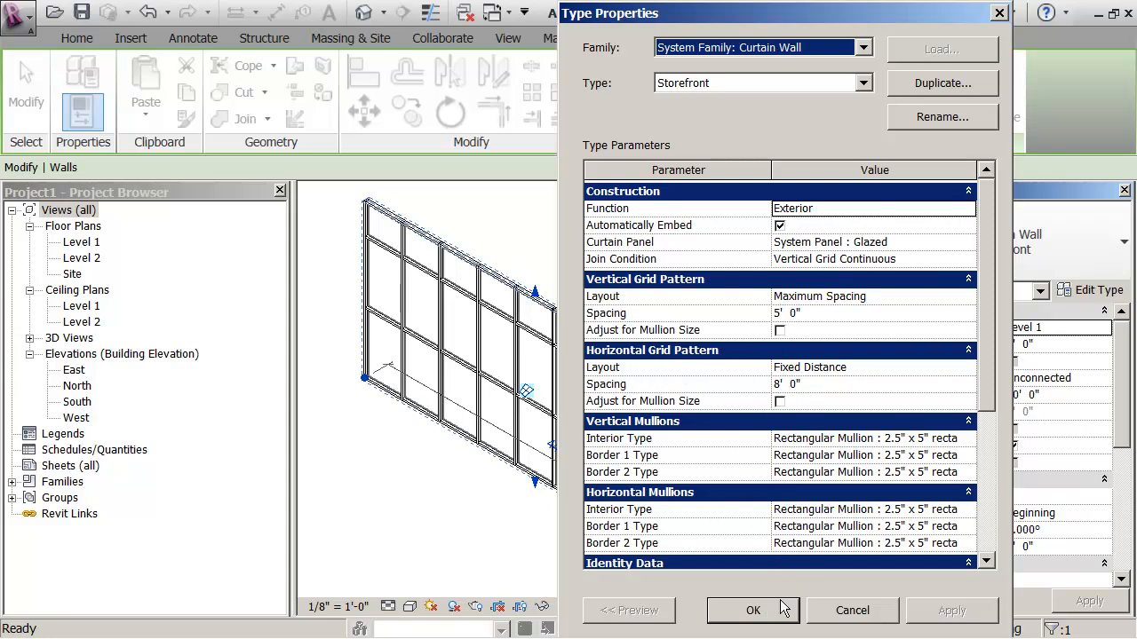
{"action": "left_click", "coordinate": [753, 610]}
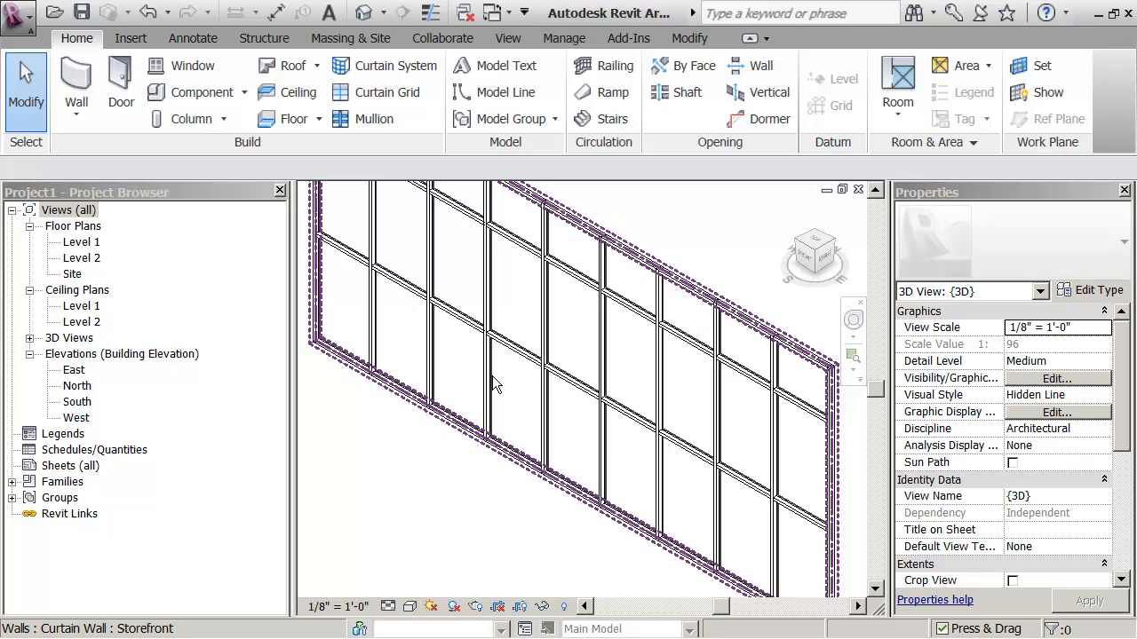
{"action": "left_click", "coordinate": [519, 390]}
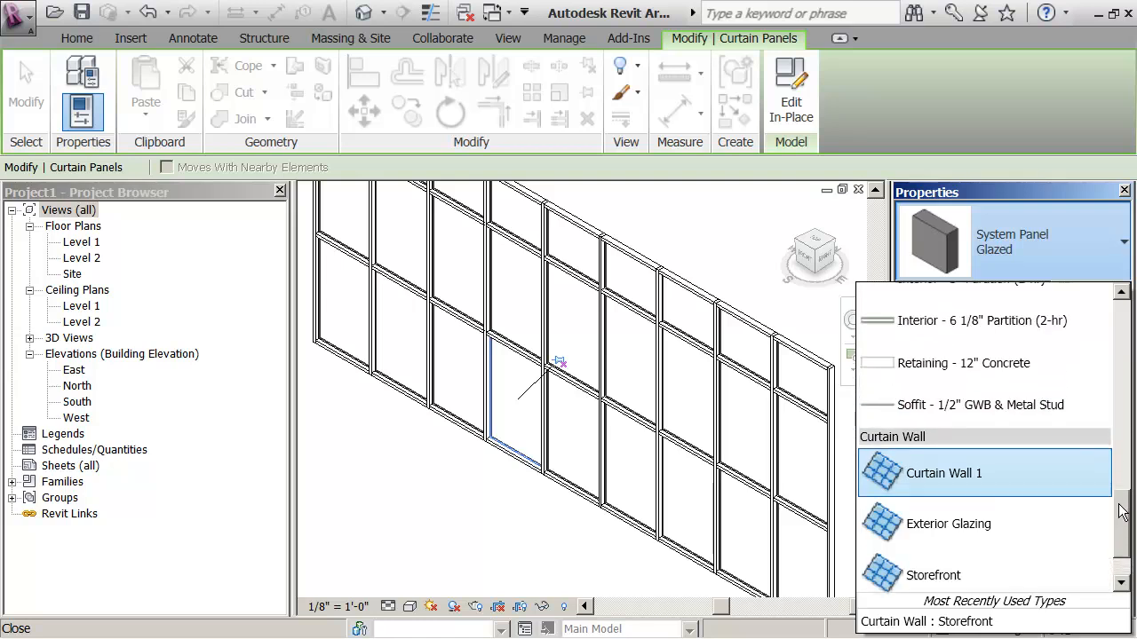
{"action": "scroll", "scroll_direction": "up", "scroll_amount": 3}
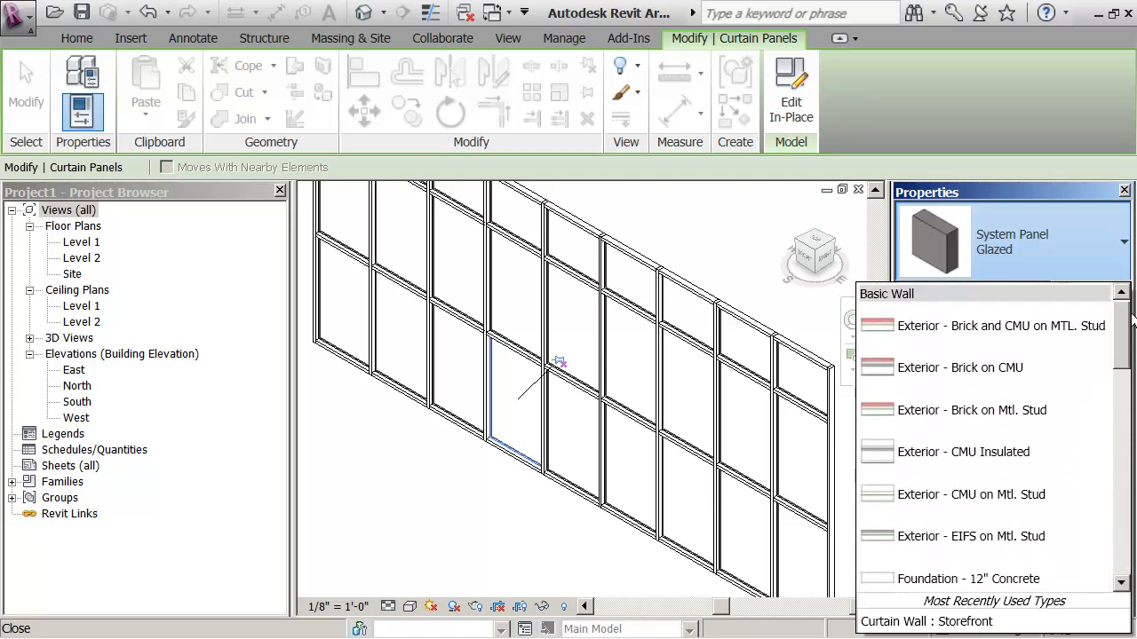
{"action": "scroll", "scroll_direction": "down", "scroll_amount": 3}
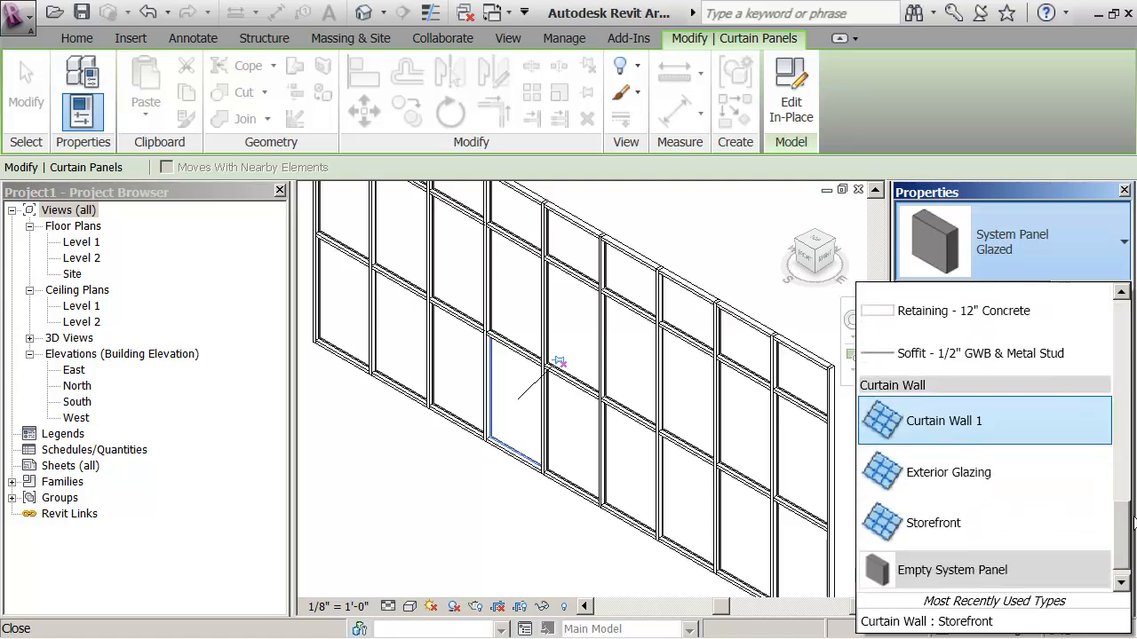
{"action": "scroll", "scroll_direction": "up", "scroll_amount": 3}
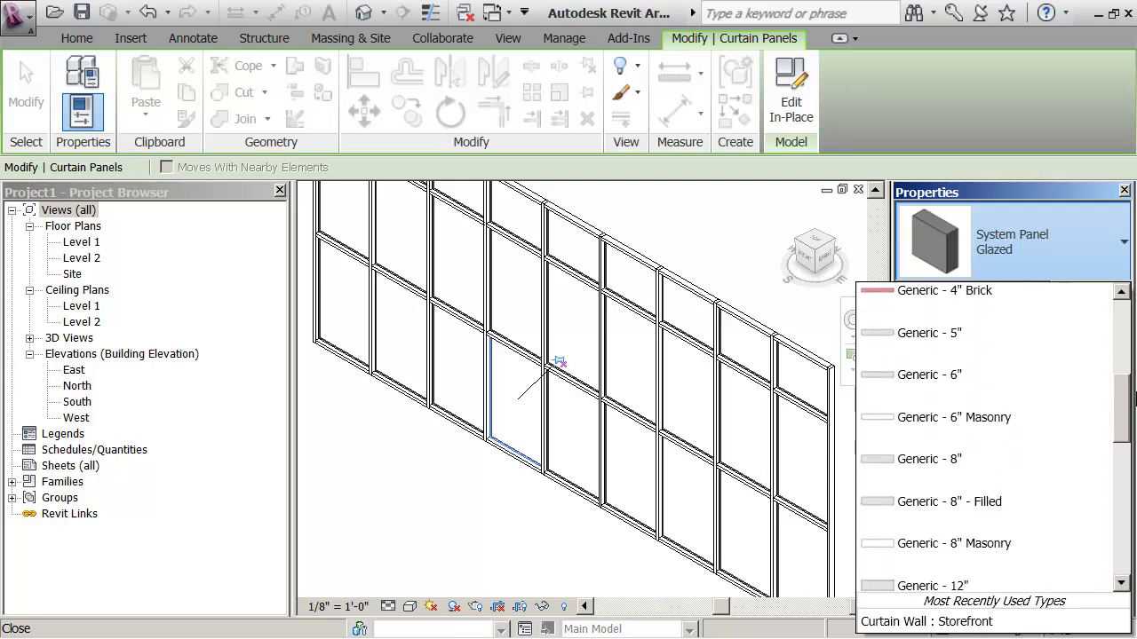
{"action": "left_click", "coordinate": [435, 495]}
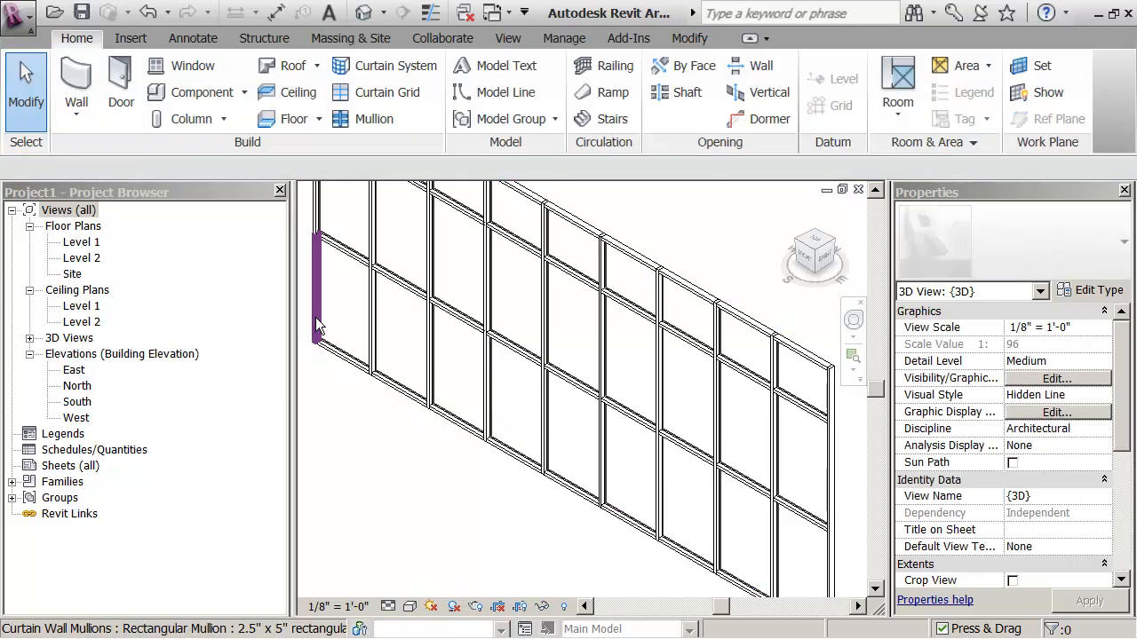
Step: Load the Curtain Wall Sgl Glass.rfa family from the library's Doors folder
{"action": "left_click", "coordinate": [120, 145]}
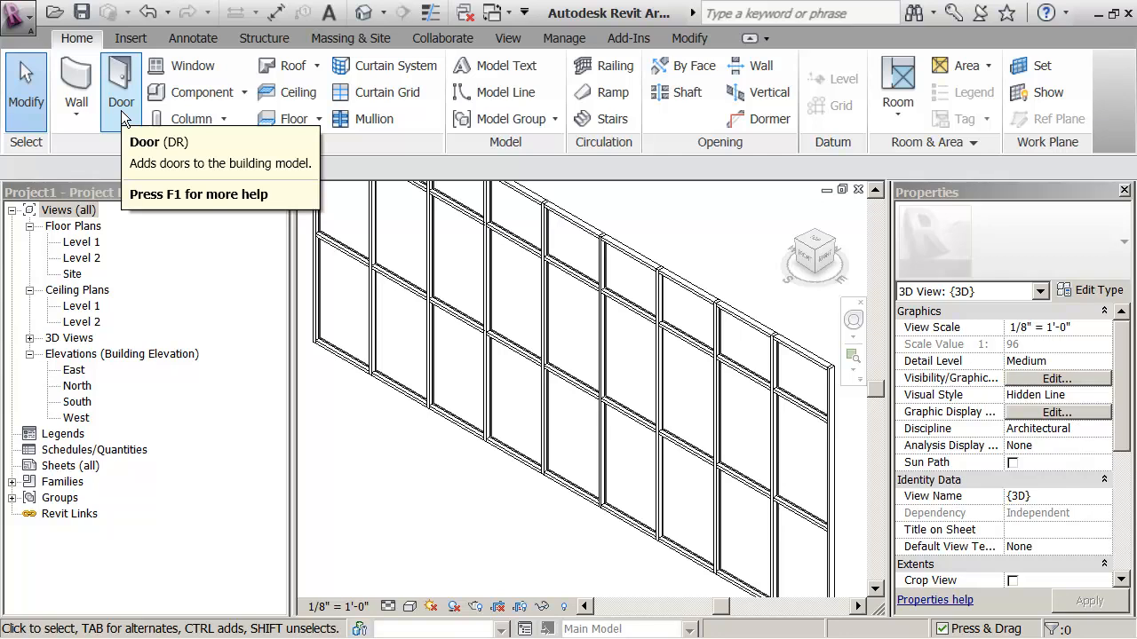
{"action": "left_click", "coordinate": [121, 85]}
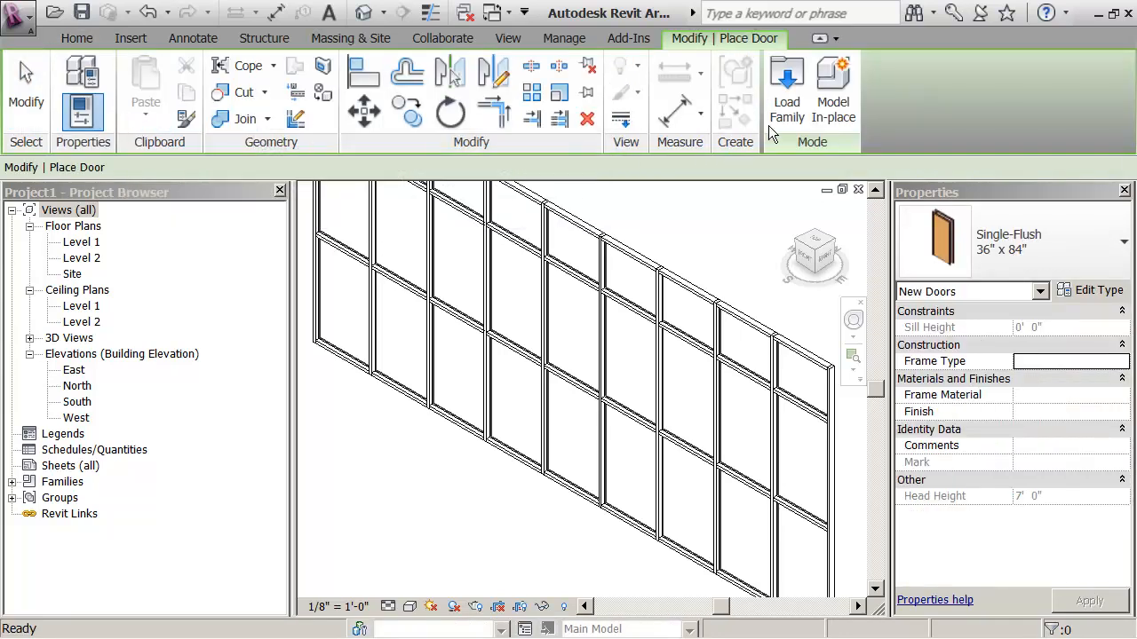
{"action": "left_click", "coordinate": [785, 89]}
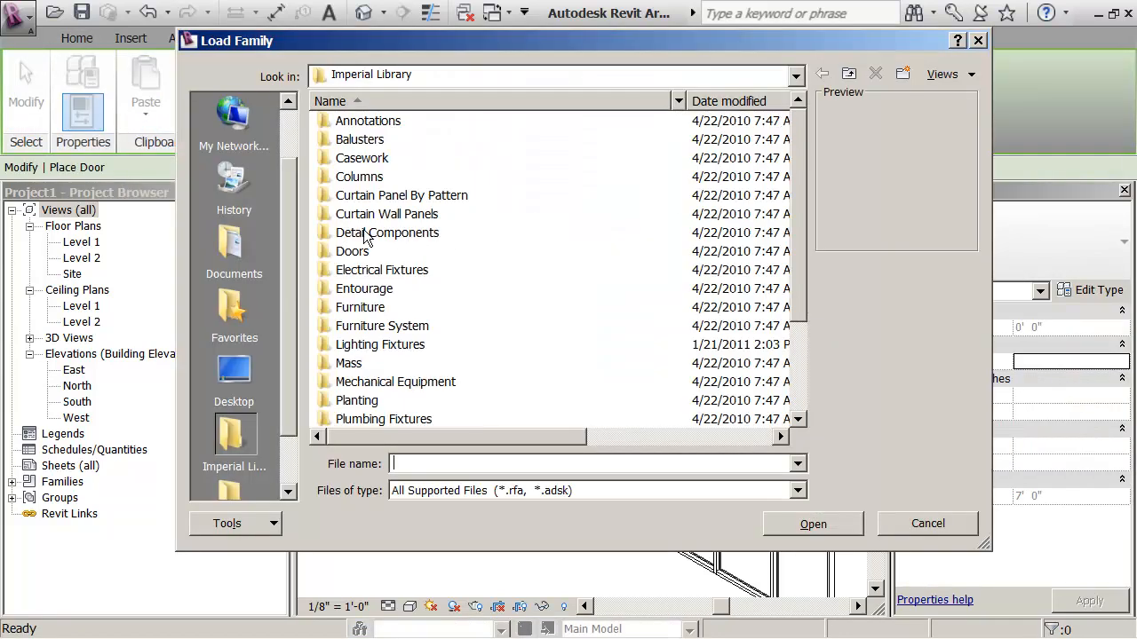
{"action": "double_click", "coordinate": [353, 250]}
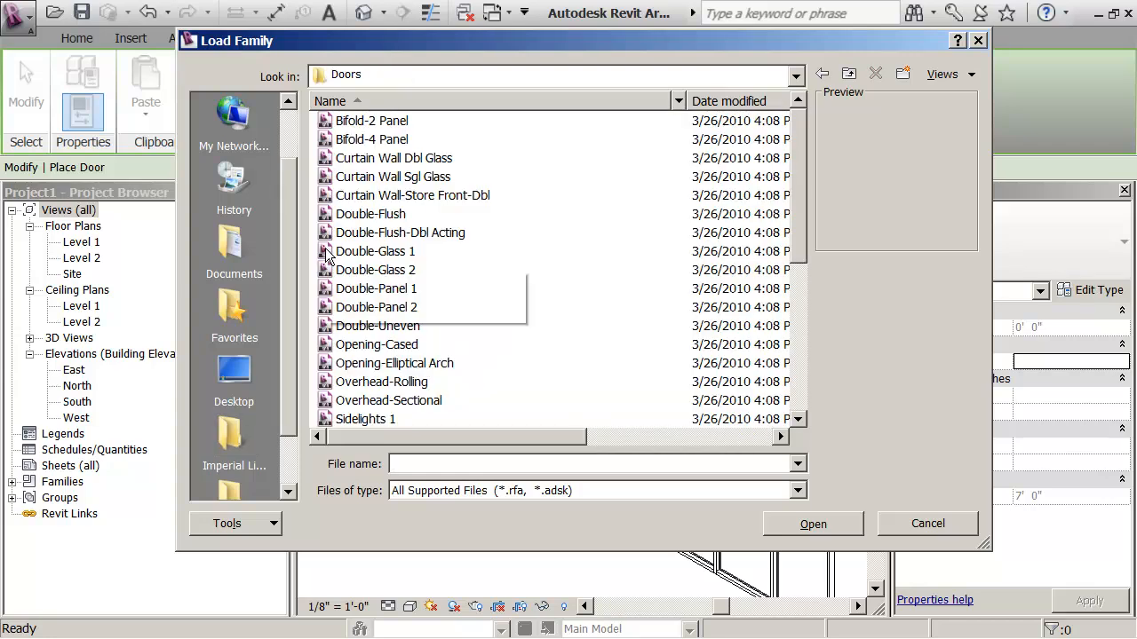
{"action": "left_click", "coordinate": [393, 176]}
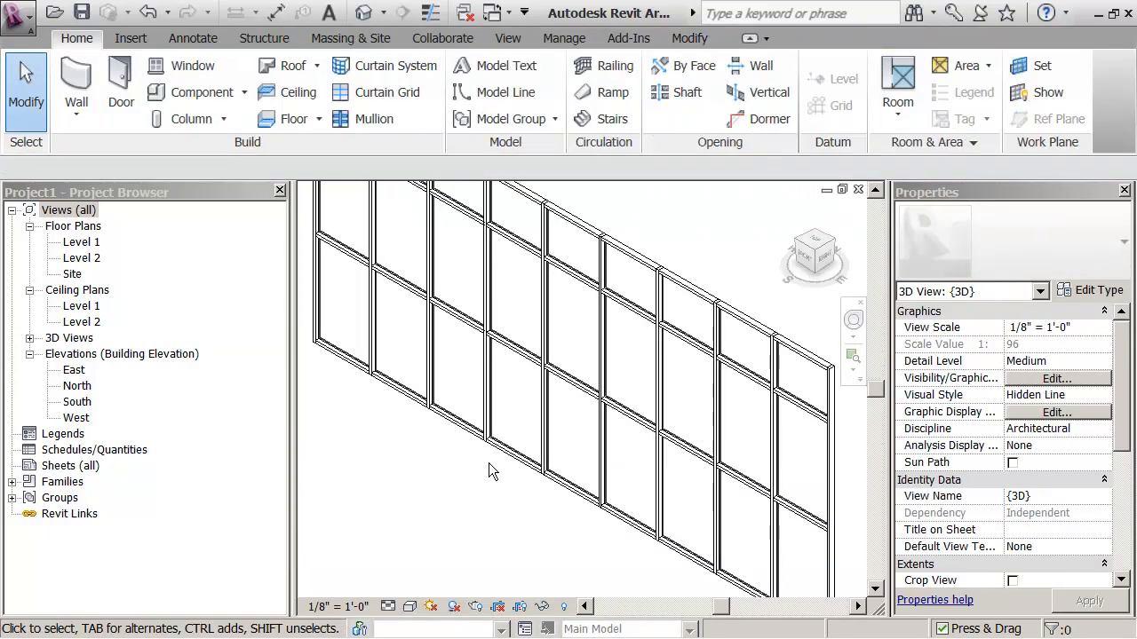
{"action": "mouse_move", "coordinate": [510, 448]}
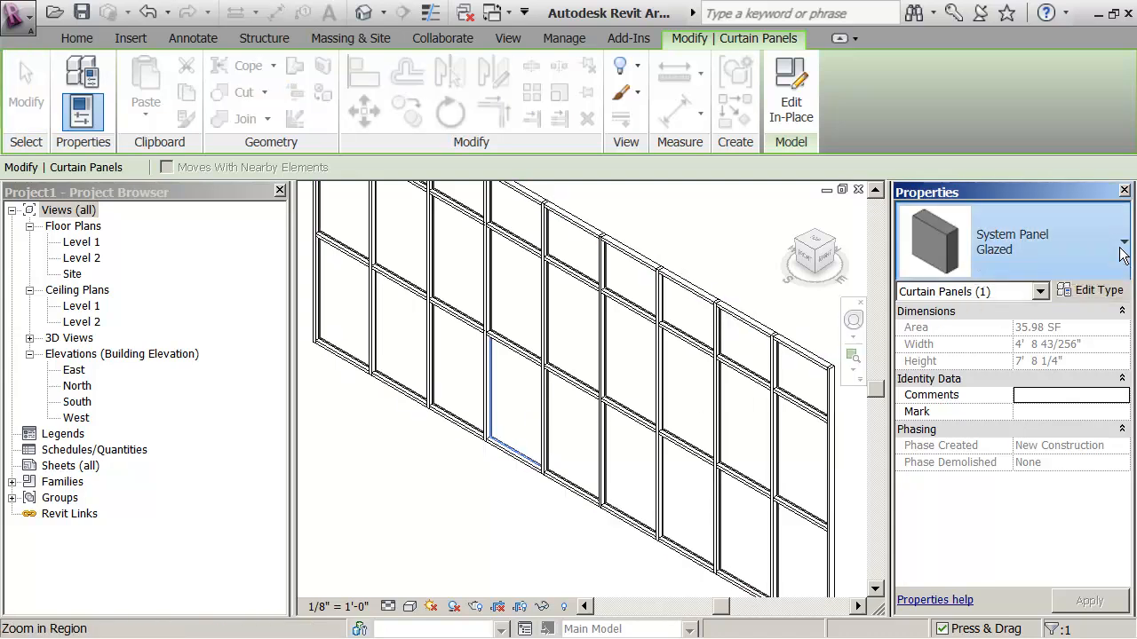
Step: List the glazed panel's type choices, including Curtain Wall Sgl Glass
{"action": "left_click", "coordinate": [1127, 241]}
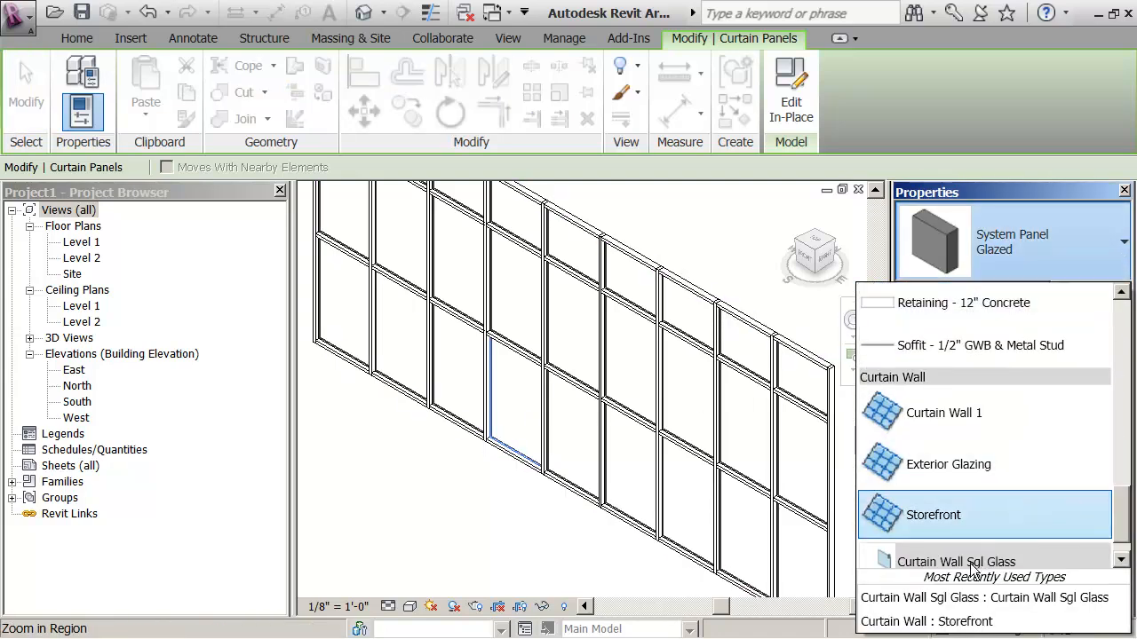
{"action": "mouse_move", "coordinate": [892, 568]}
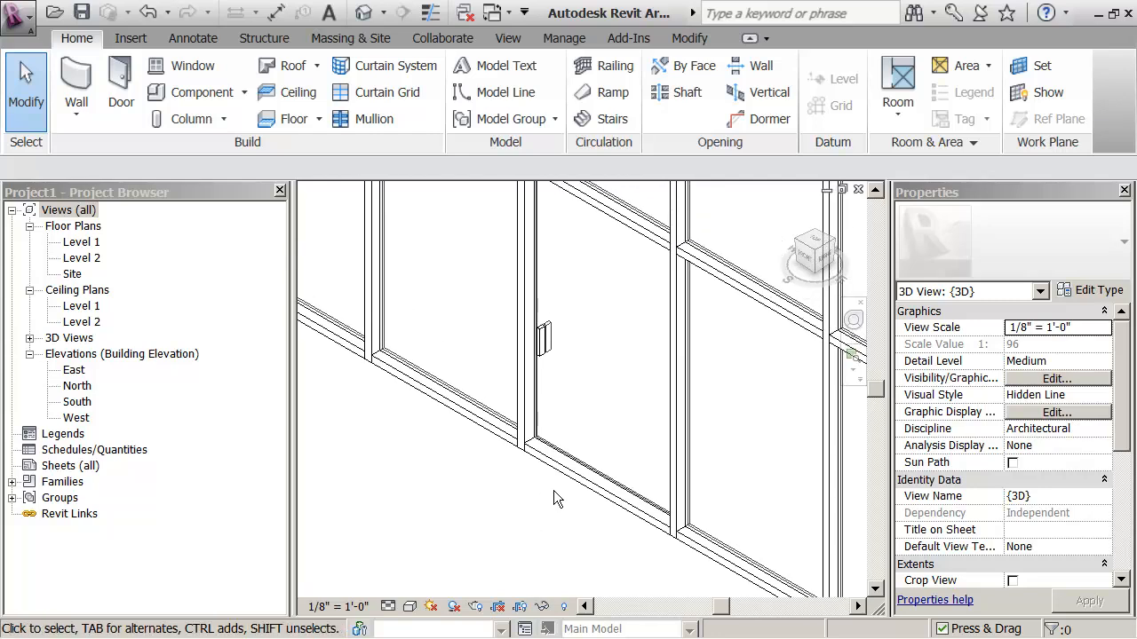
Step: Pick the storefront wall below the door and select the mullion along its base
{"action": "left_click", "coordinate": [569, 488]}
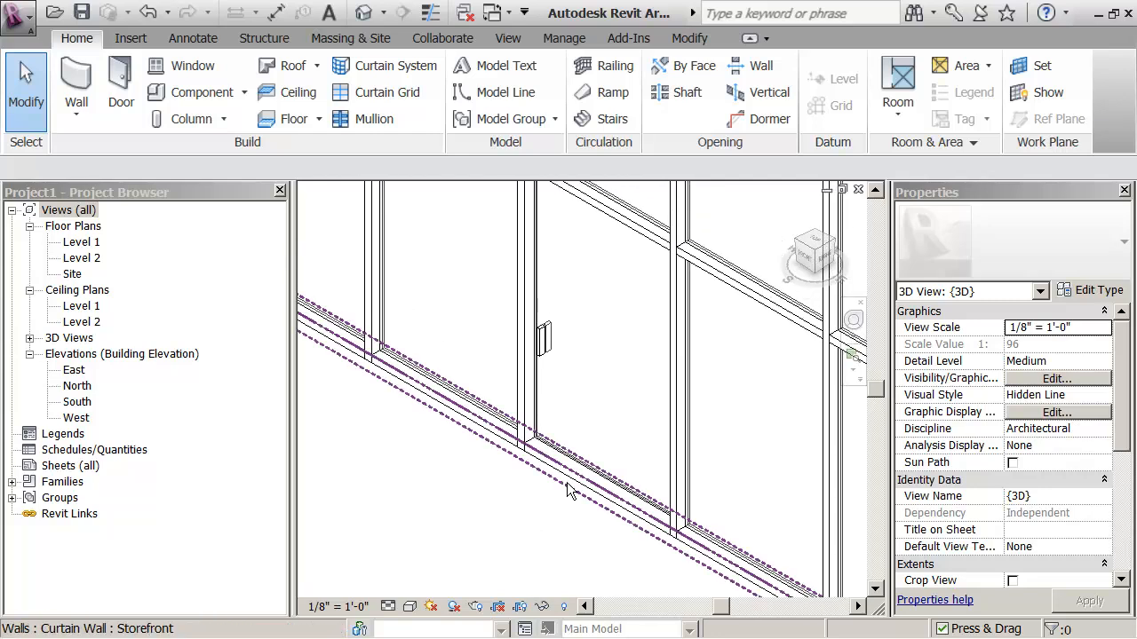
{"action": "left_click", "coordinate": [600, 484]}
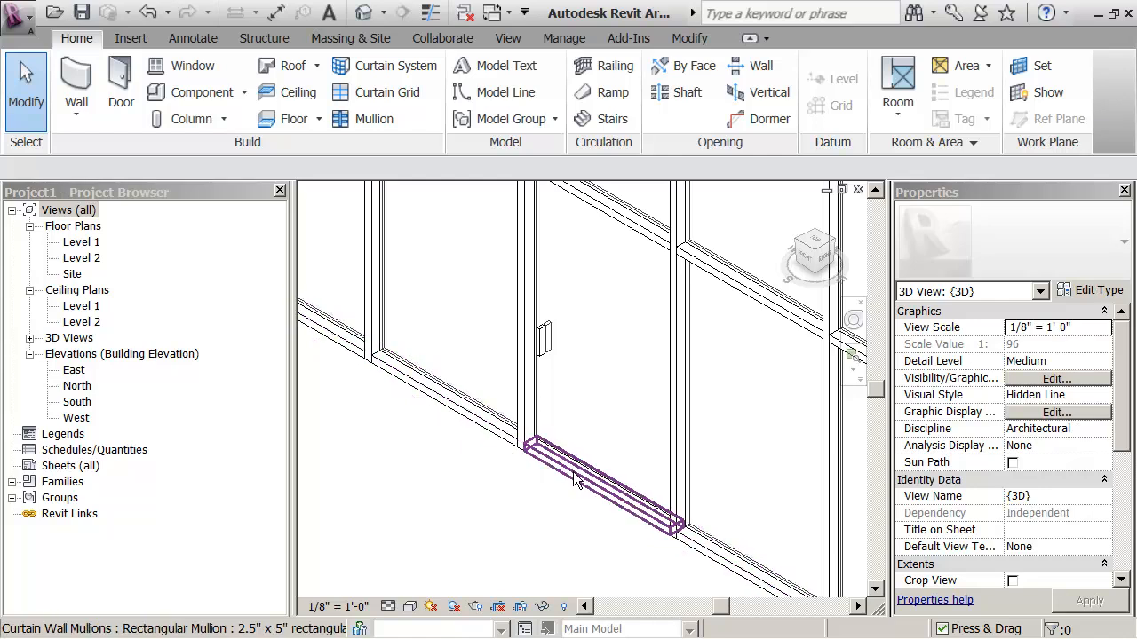